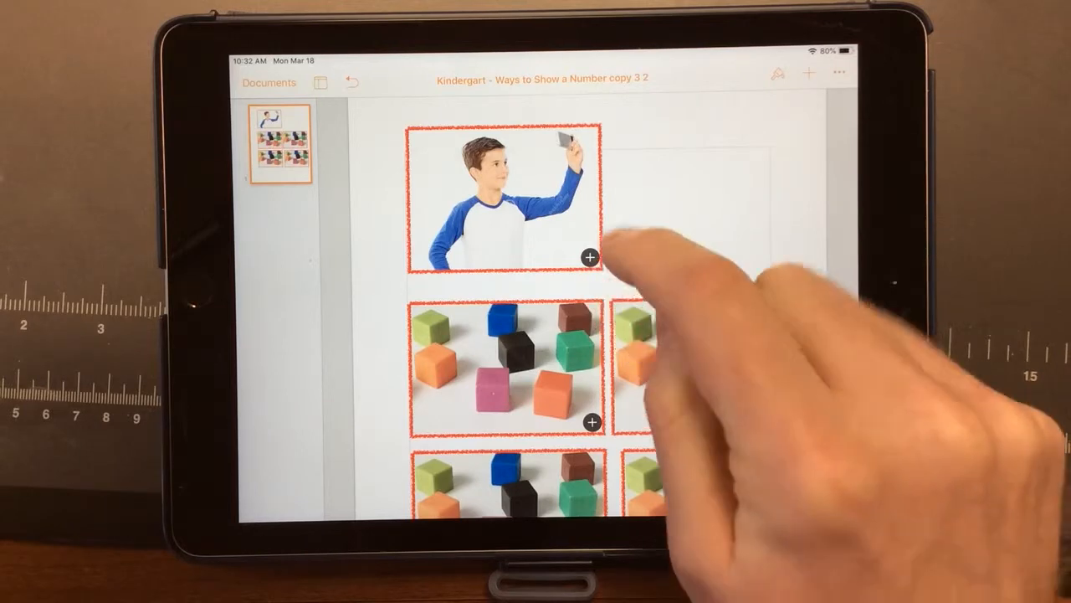
Bring up the Albums popover from the + badge on the boy placeholder image.
left_click(590, 258)
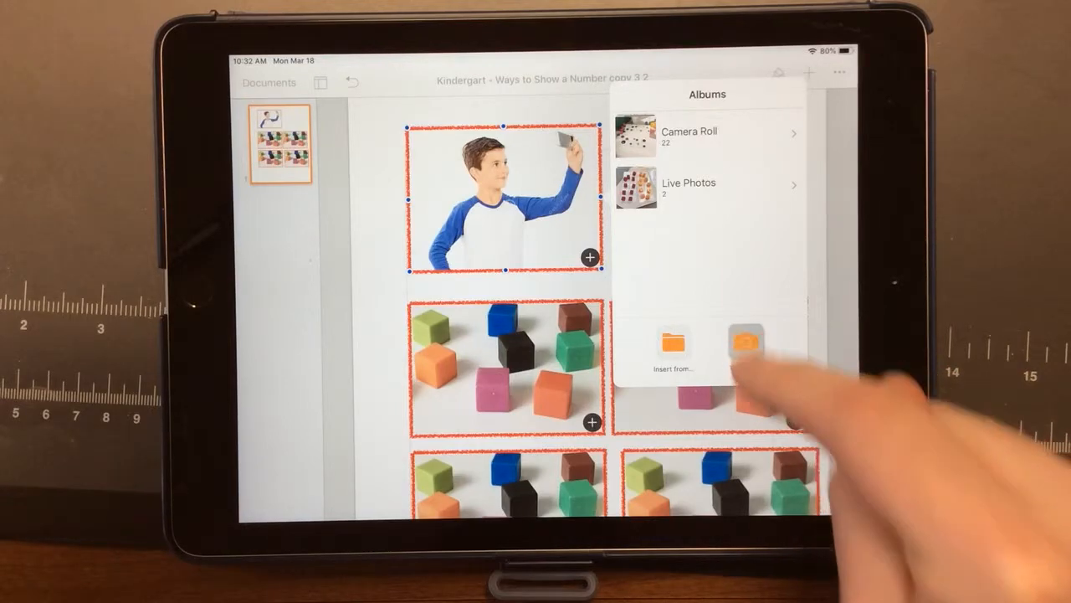
Launch the camera from the Albums popover to shoot a new placeholder photo.
left_click(747, 346)
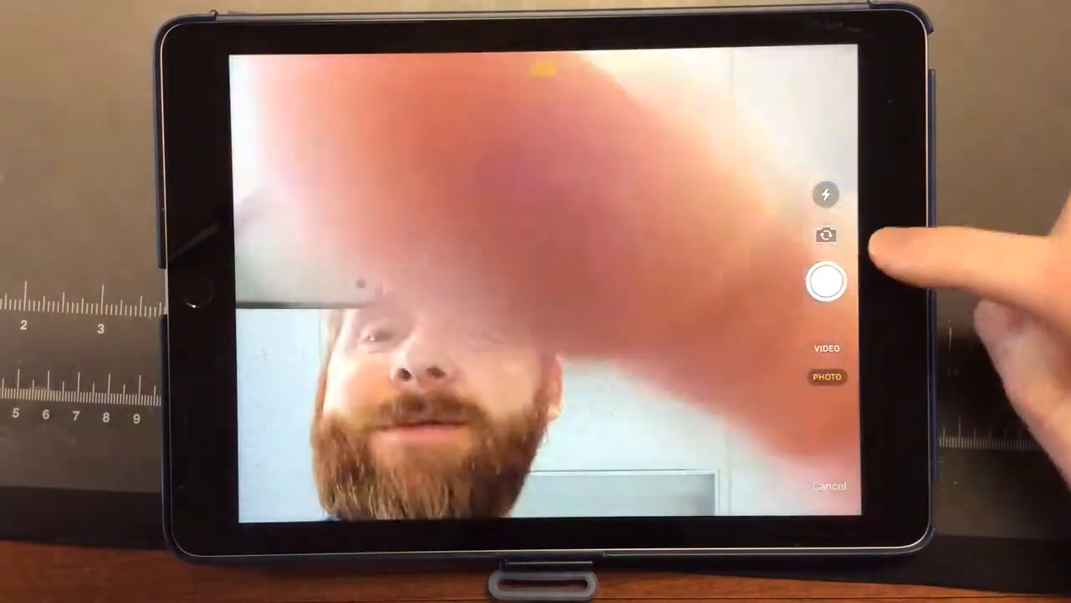
Shoot a selfie and accept it with Use Photo to replace the boy picture.
left_click(827, 281)
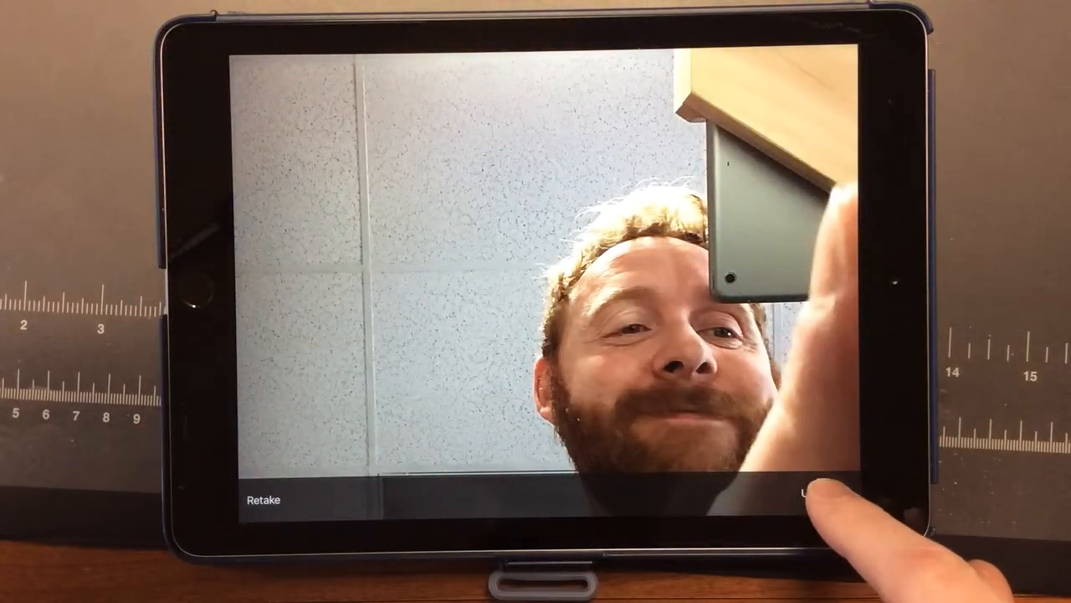
left_click(817, 499)
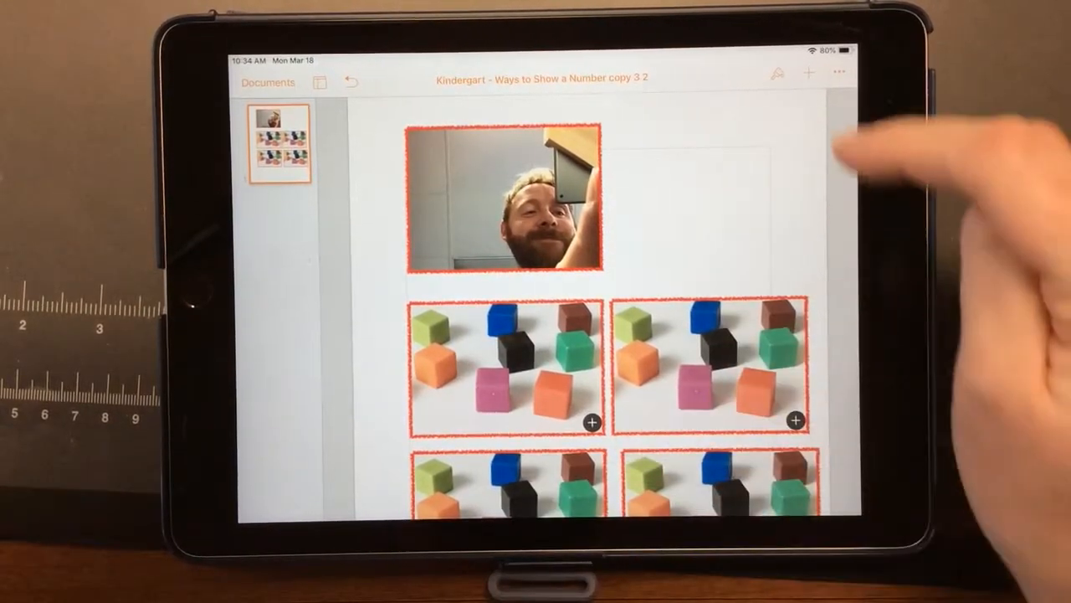
left_click(807, 72)
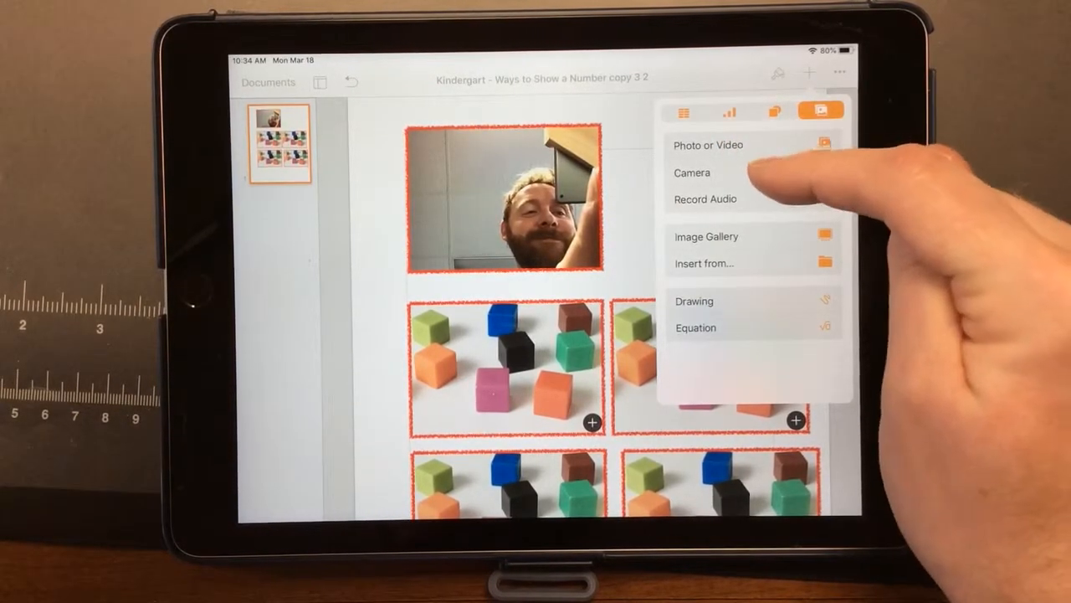
left_click(693, 173)
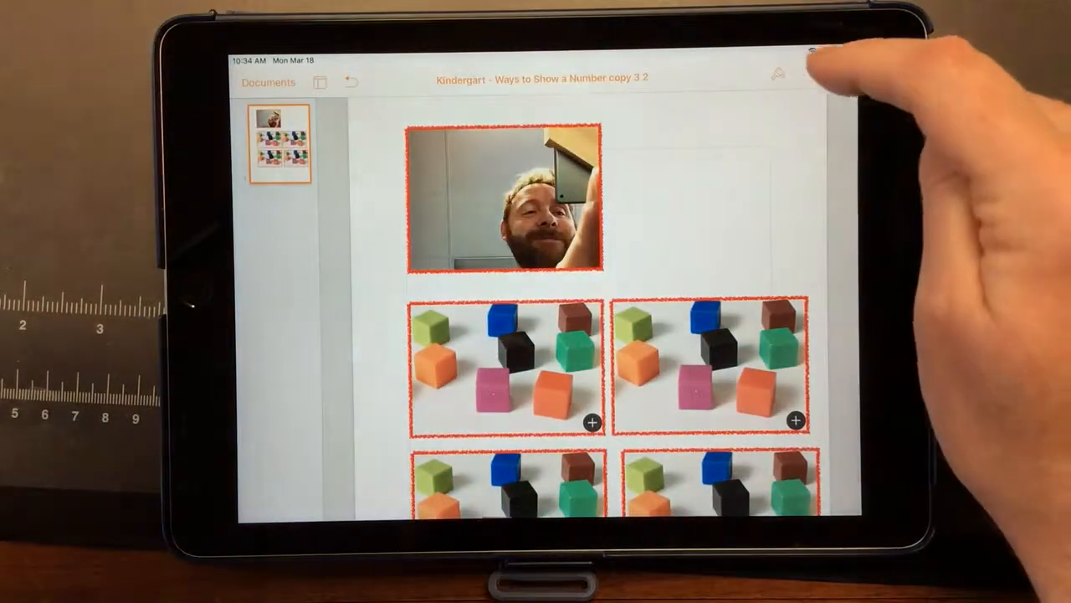
Choose Photo or Video from the toolbar + and browse the Camera Roll photo grid.
left_click(808, 70)
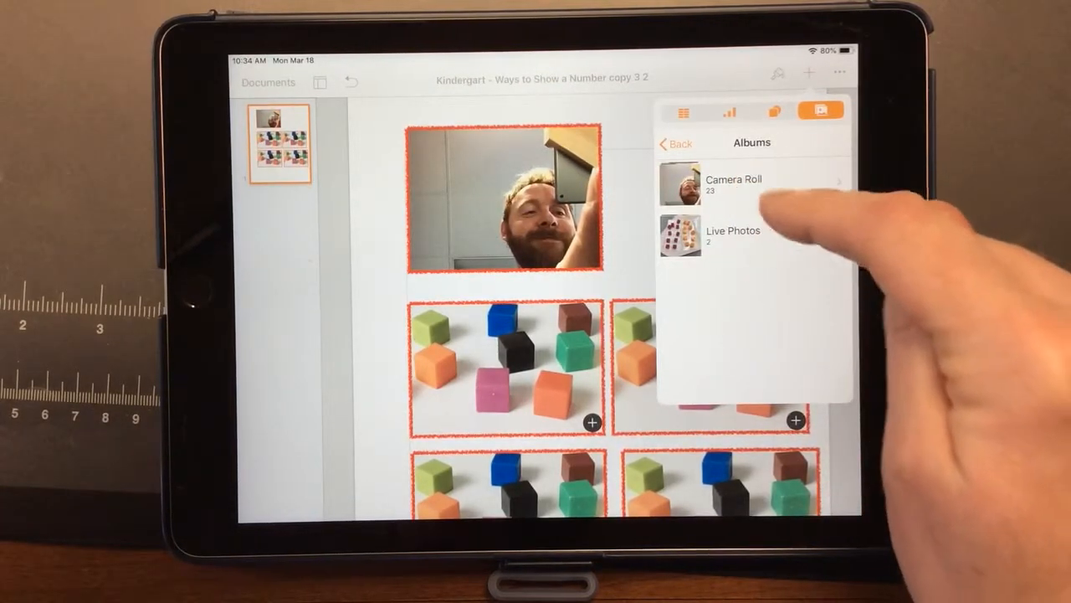
left_click(733, 184)
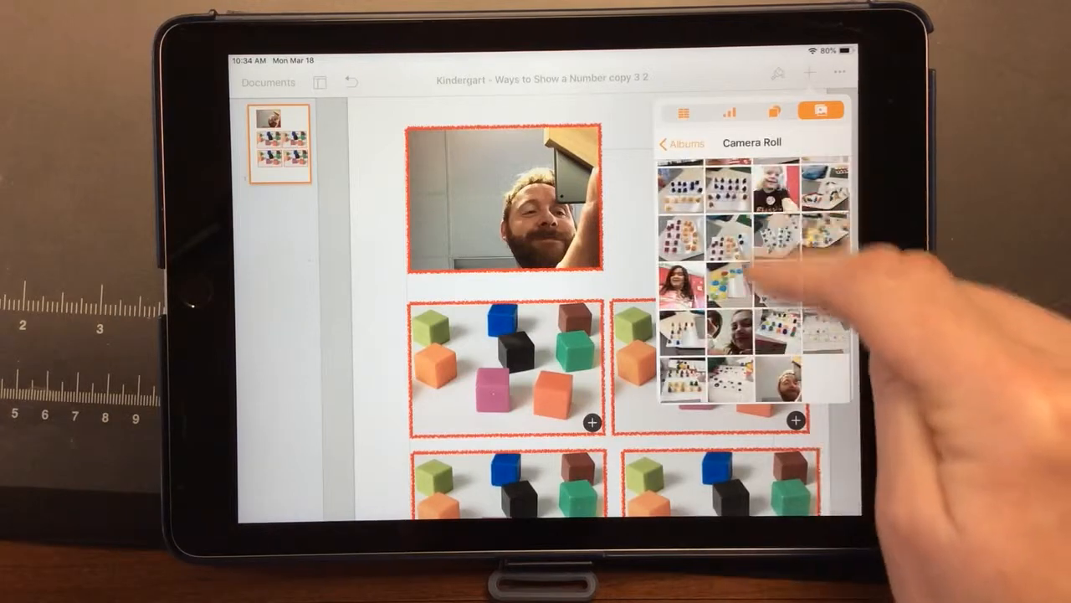
scroll("down", 3)
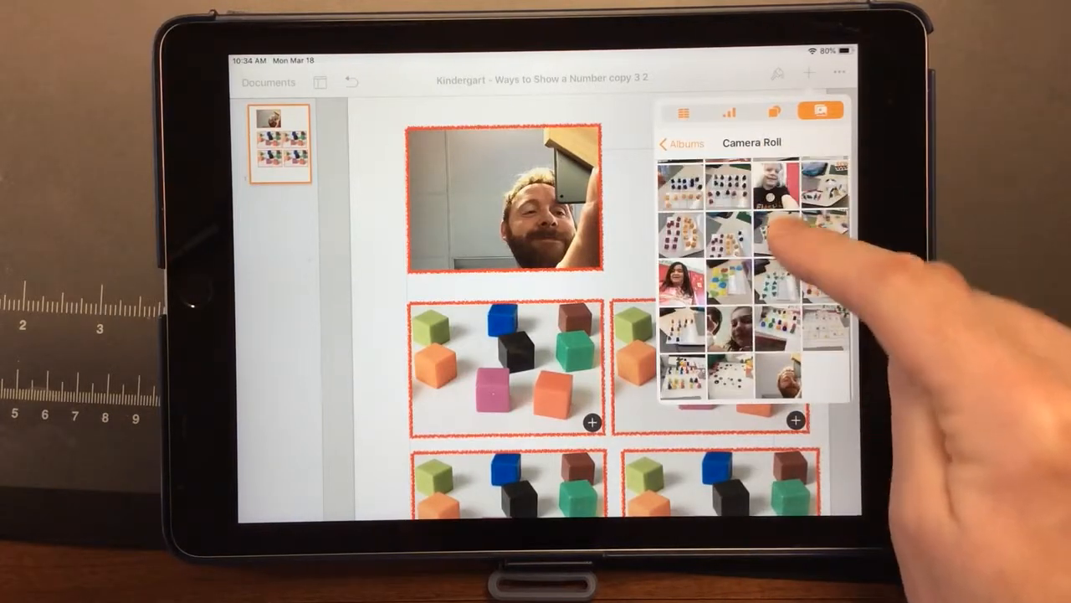